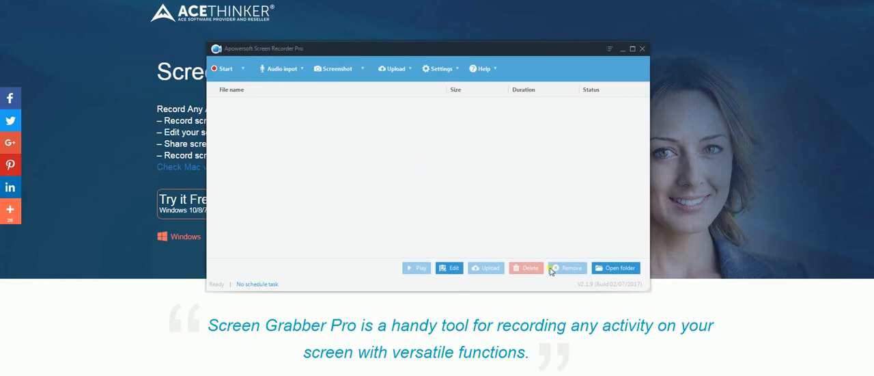
mouse_move(526, 286)
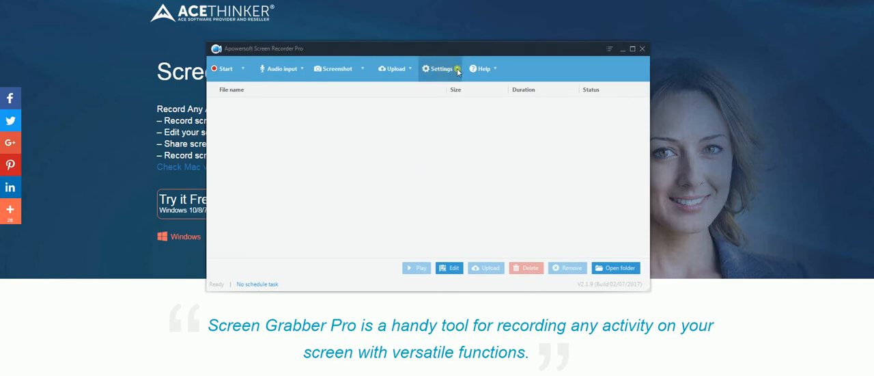
Choose MP4 as the video format in the Recording options and confirm with OK
click(440, 68)
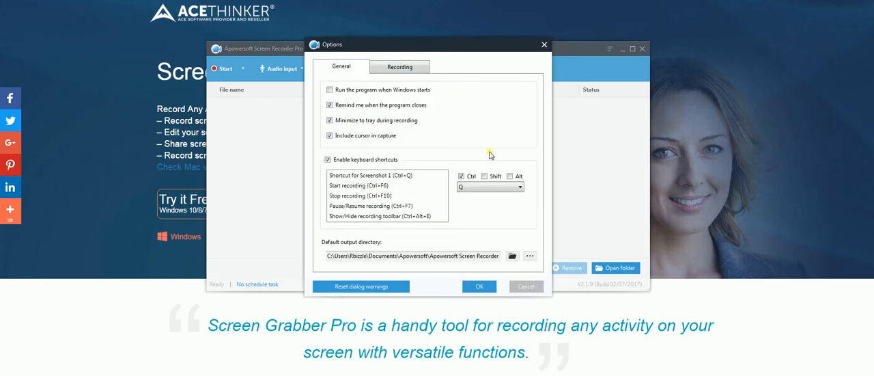
mouse_move(485, 133)
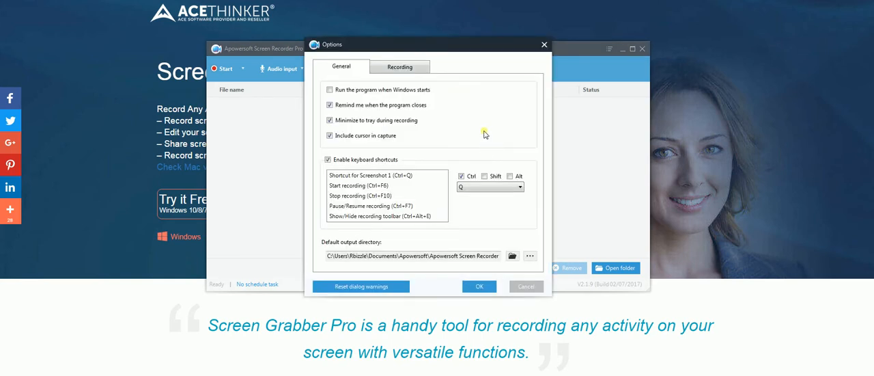
mouse_move(412, 84)
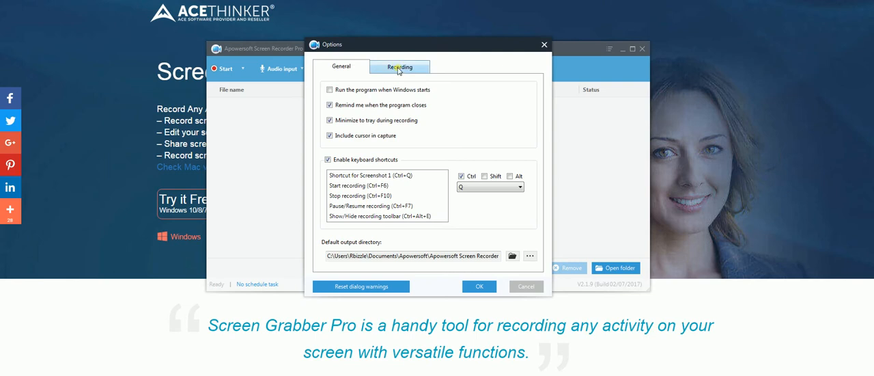
click(398, 65)
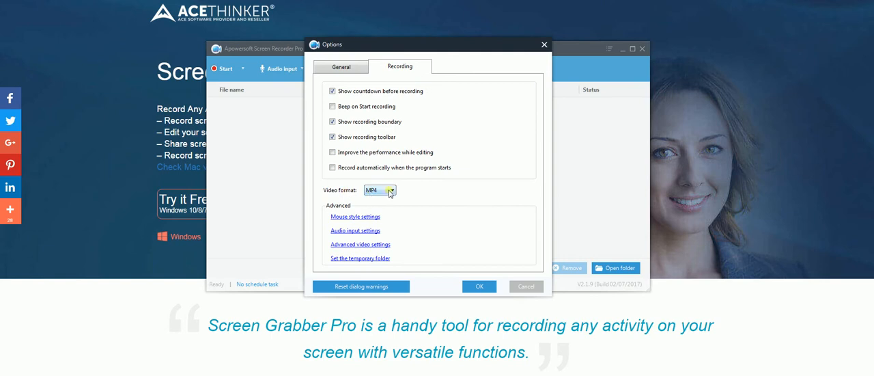
click(391, 190)
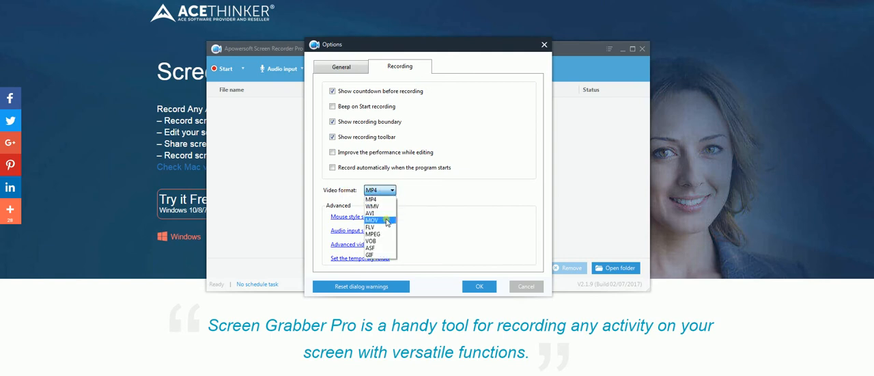
mouse_move(380, 254)
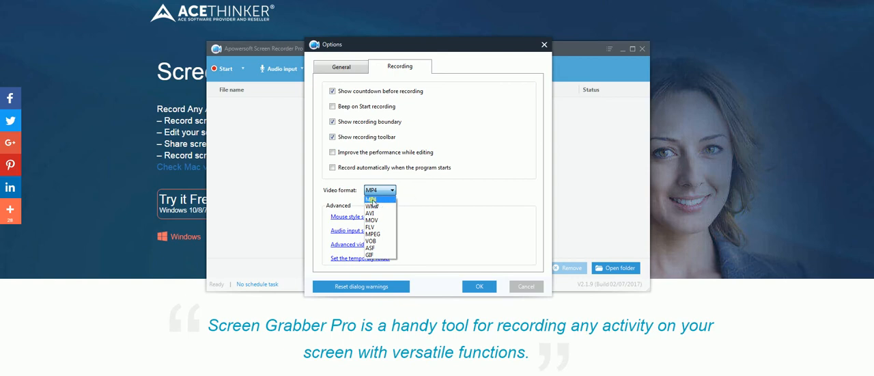
click(371, 200)
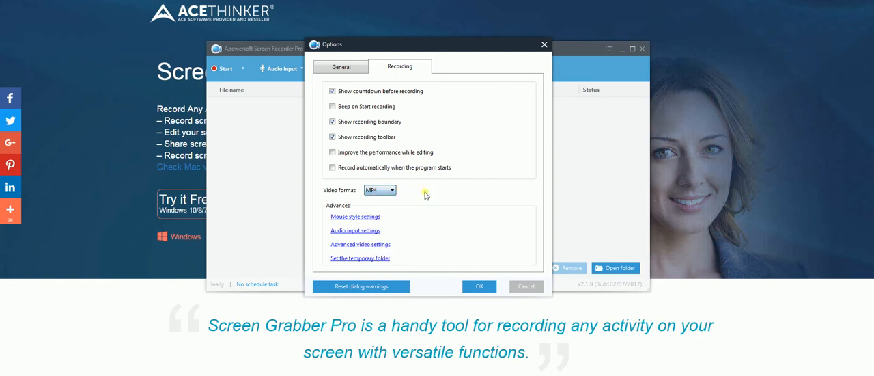
mouse_move(452, 215)
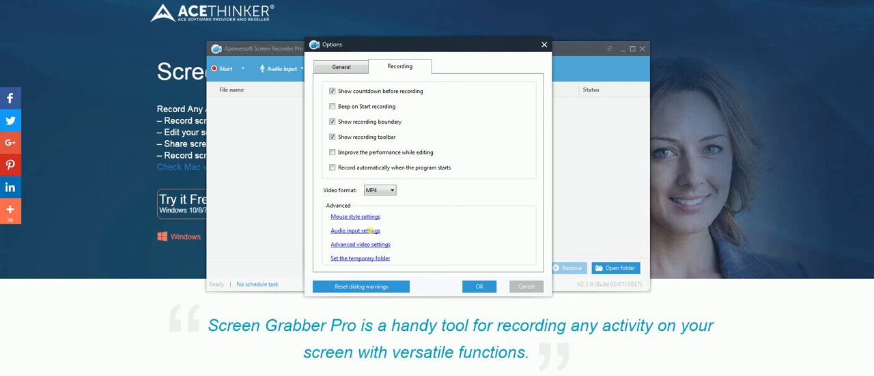
mouse_move(373, 235)
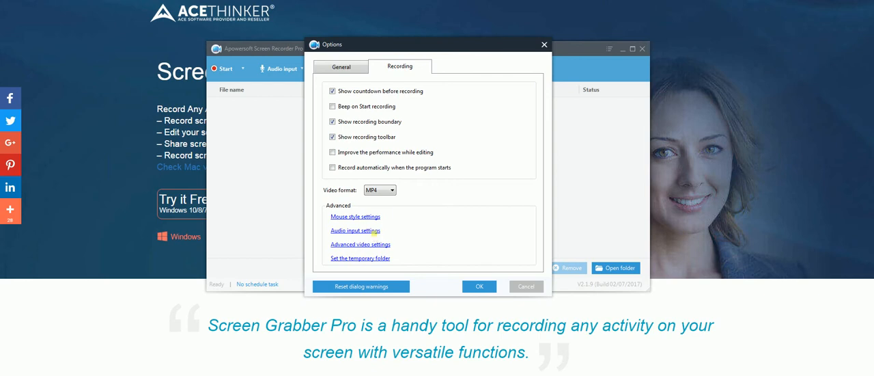
click(478, 287)
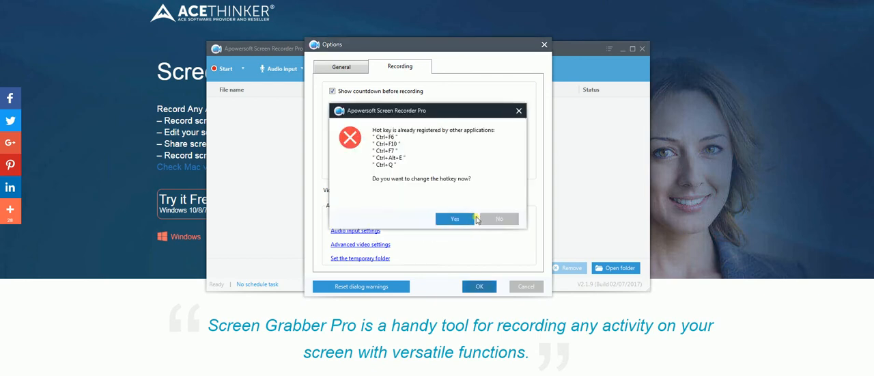
Answer No to the hotkey warning and browse the Around mouse recording size presets
click(500, 218)
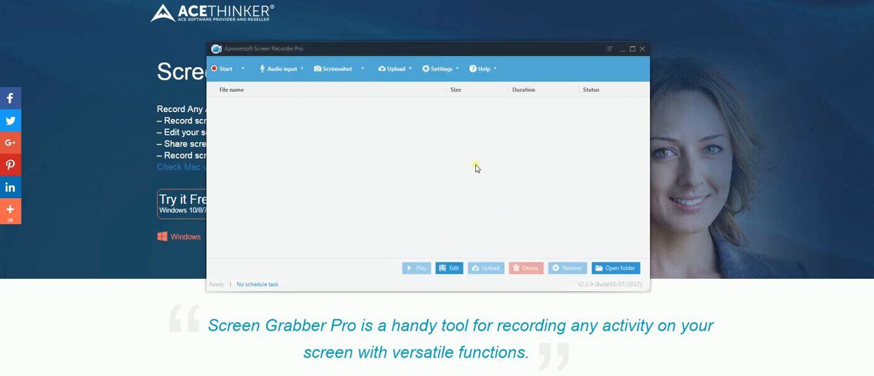
mouse_move(374, 151)
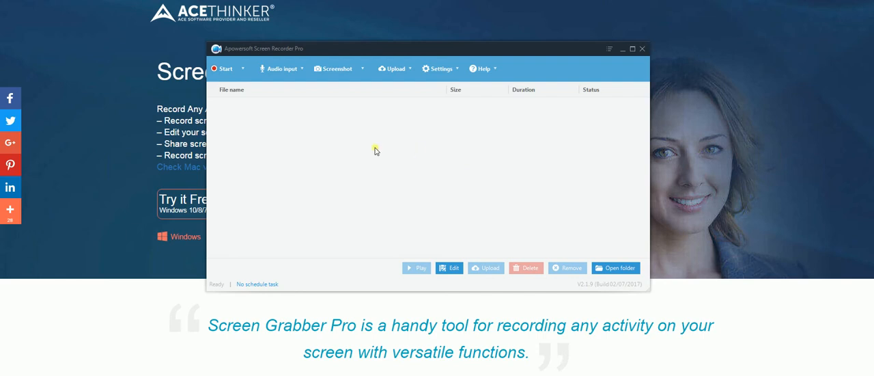
click(243, 68)
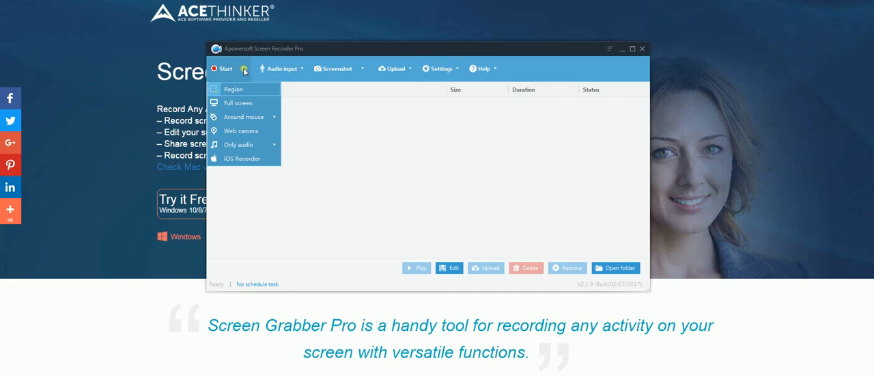
mouse_move(254, 73)
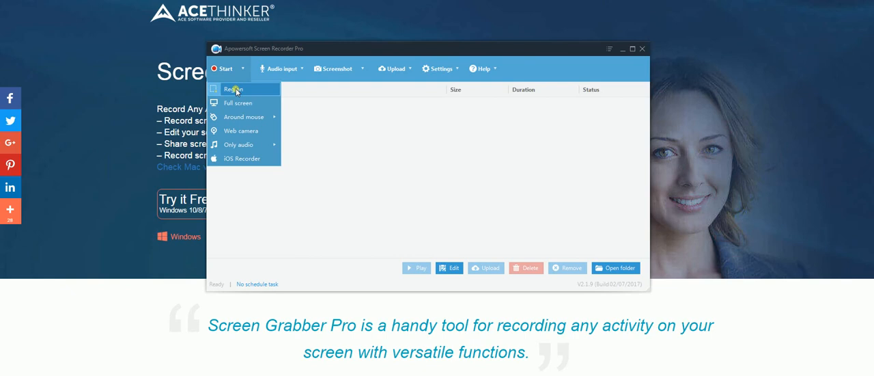
mouse_move(238, 104)
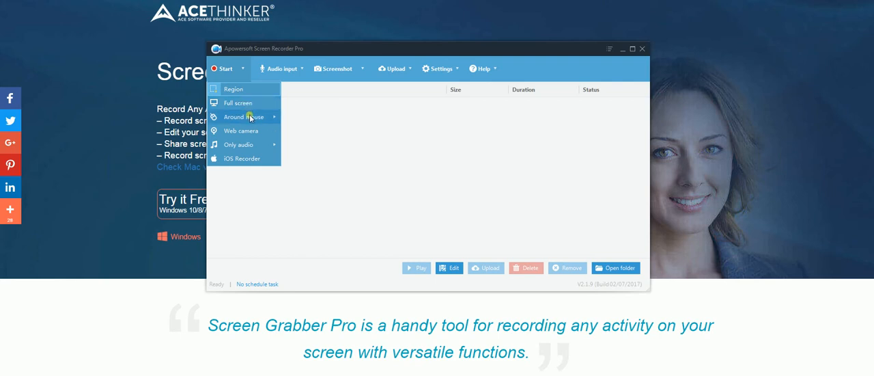
click(243, 117)
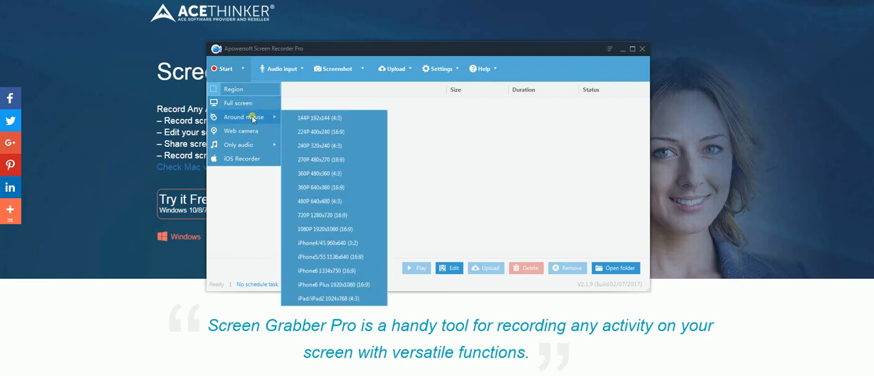
mouse_move(335, 187)
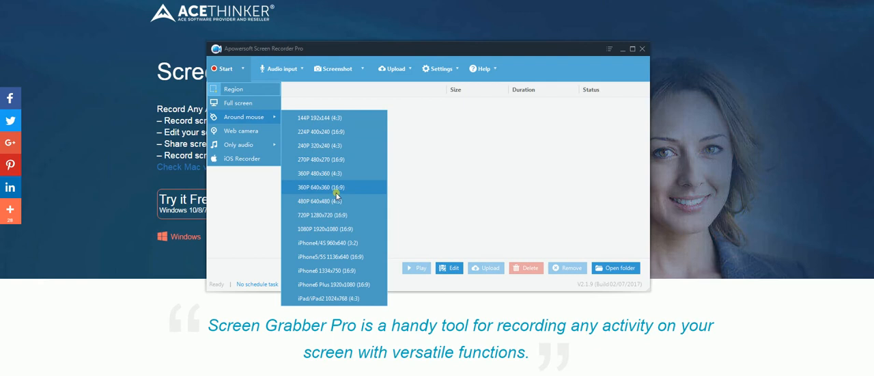
mouse_move(334, 117)
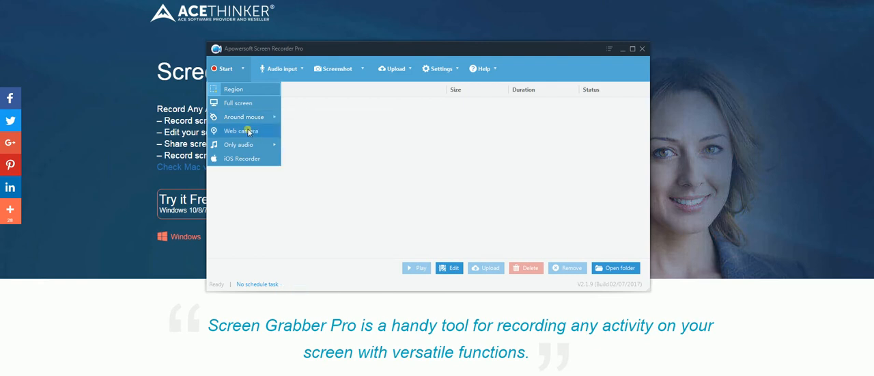
mouse_move(239, 144)
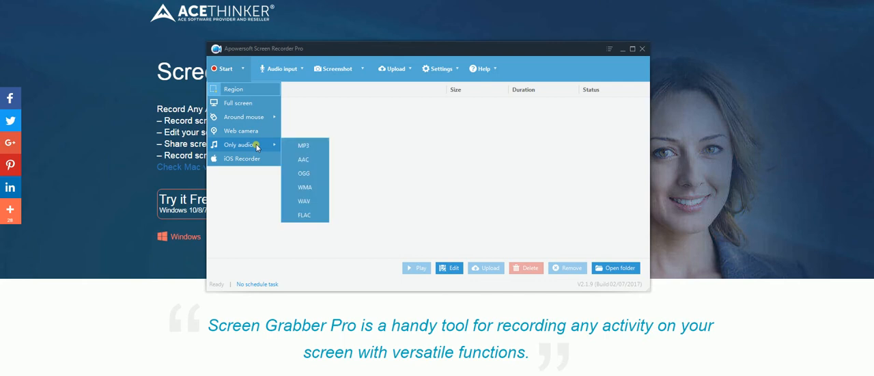
mouse_move(243, 159)
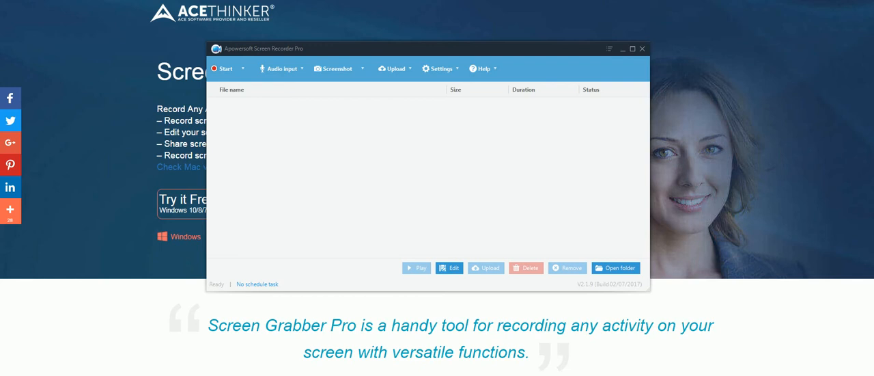
Begin a screen recording so the floating toolbar shows elapsed time
click(224, 68)
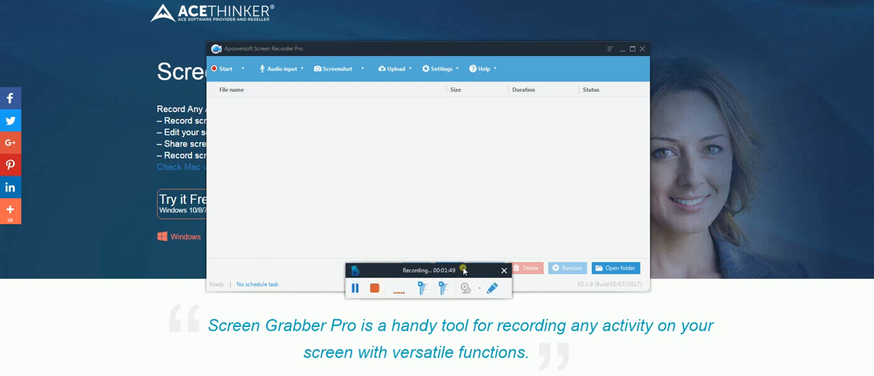
Stop the recording so the AceThinker Screen Recorder Pro folder shows the saved video
click(615, 268)
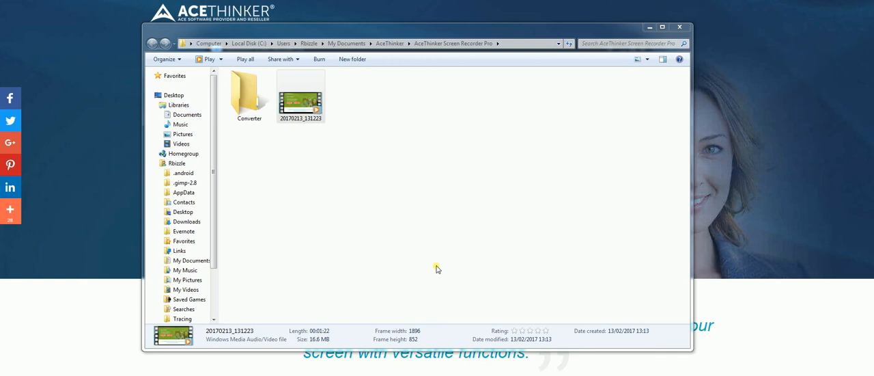
mouse_move(434, 254)
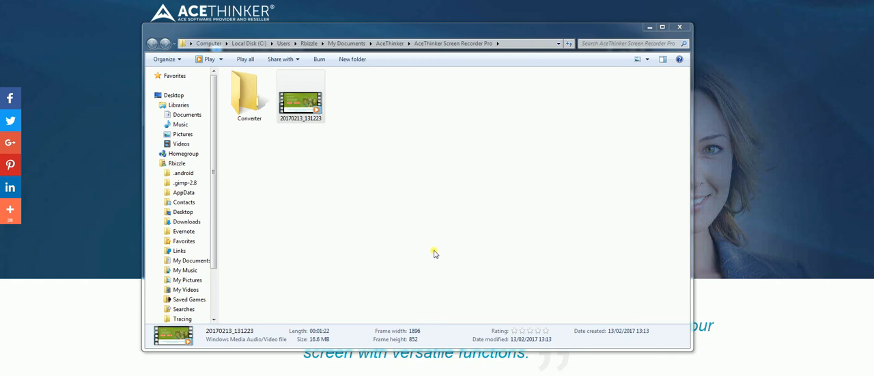
mouse_move(374, 217)
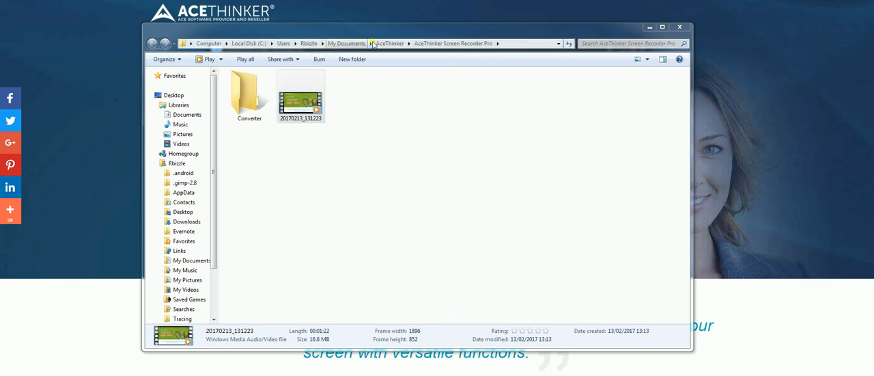
mouse_move(390, 43)
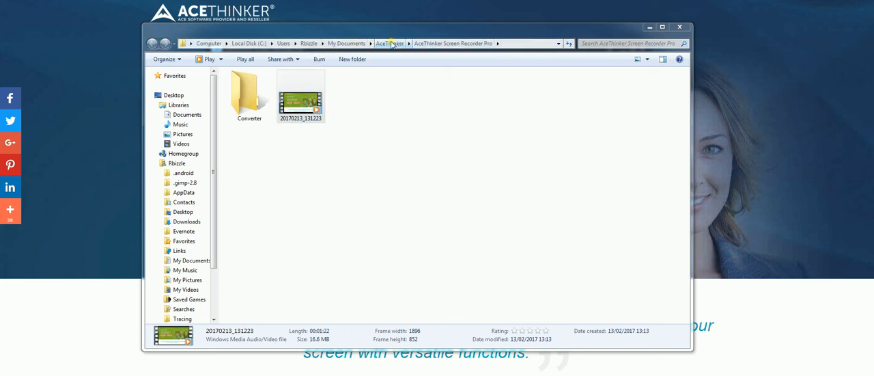
click(300, 95)
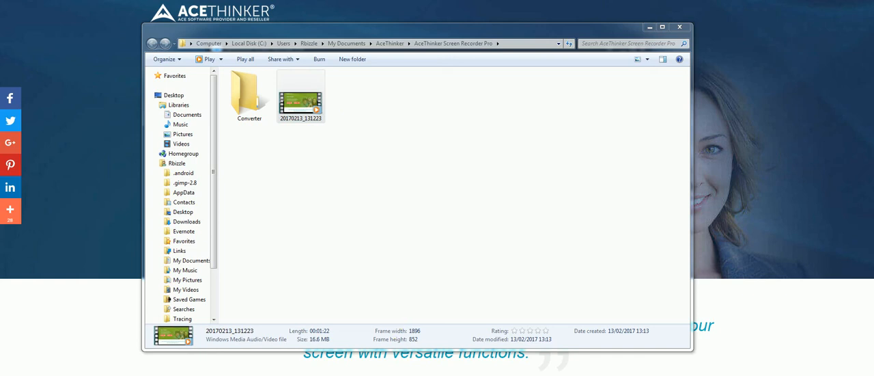
mouse_move(378, 234)
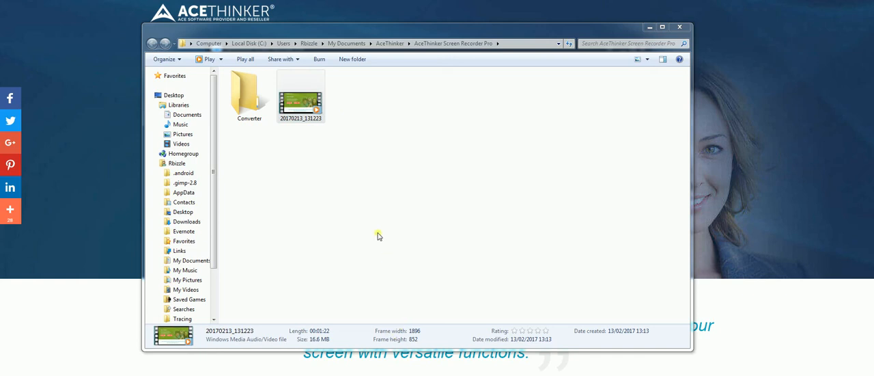